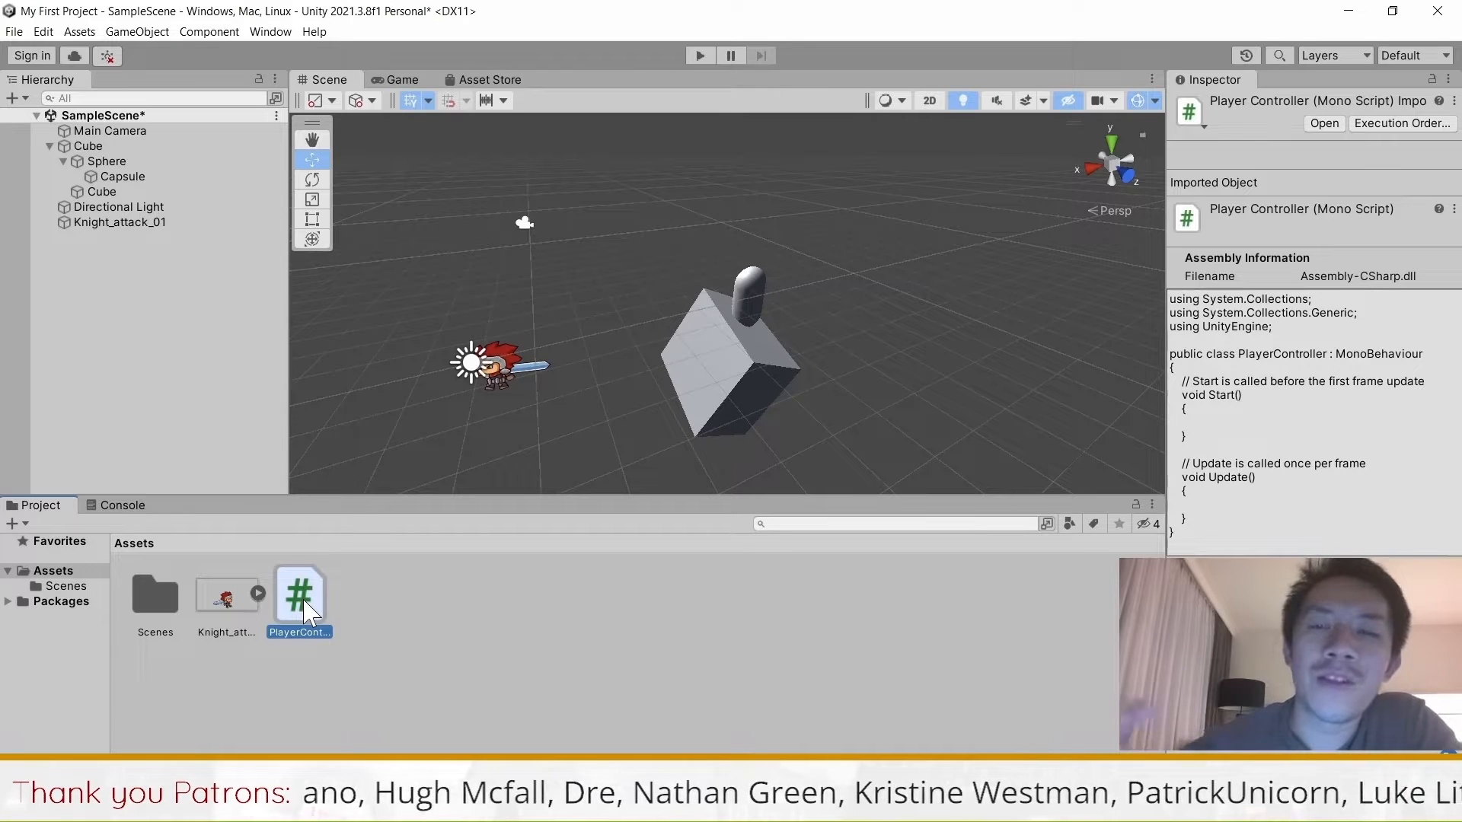
Open the PlayerController script from Assets, which comes up in Notepad
double_click(300, 593)
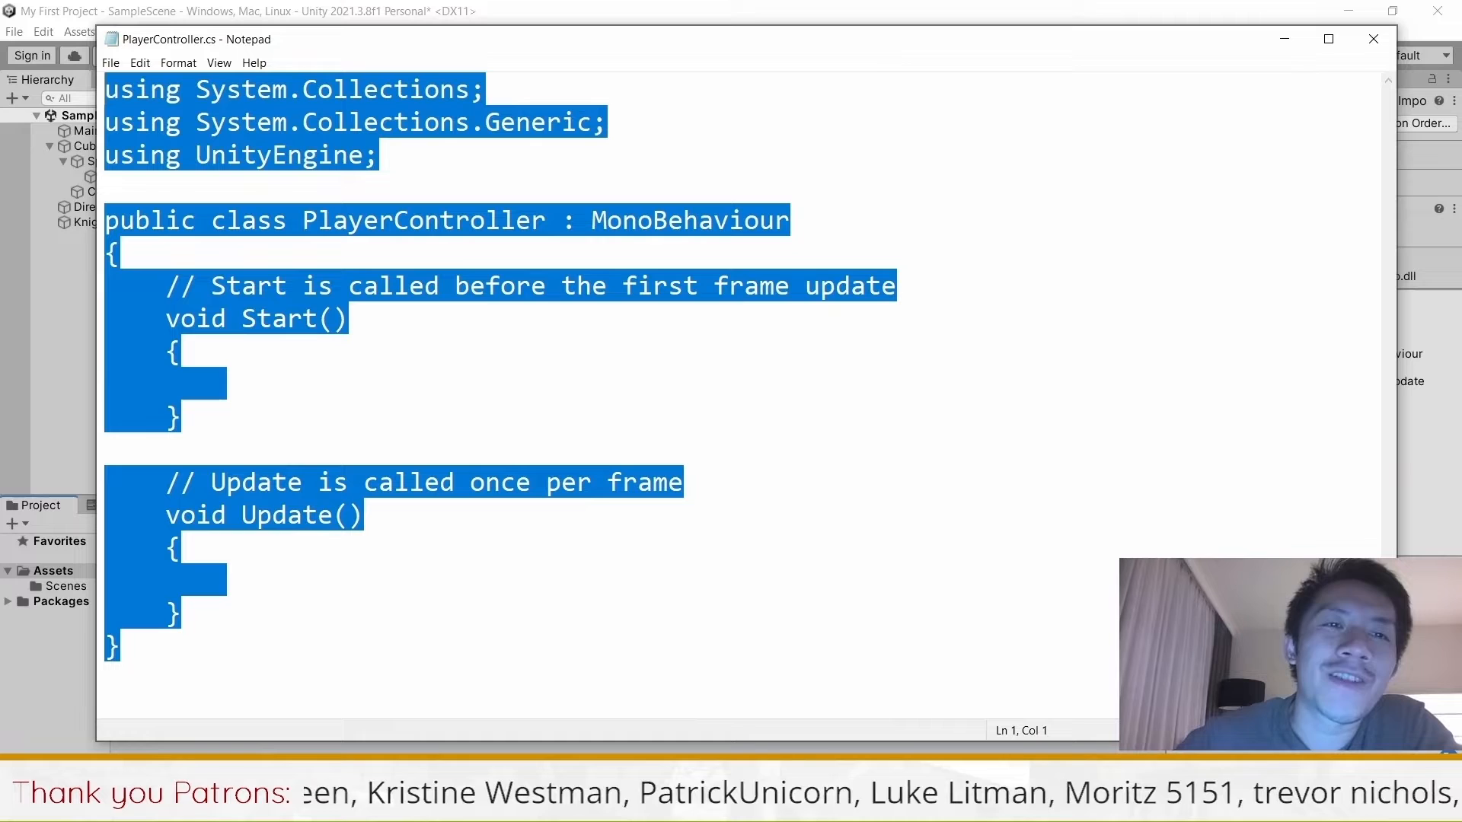
click(1371, 39)
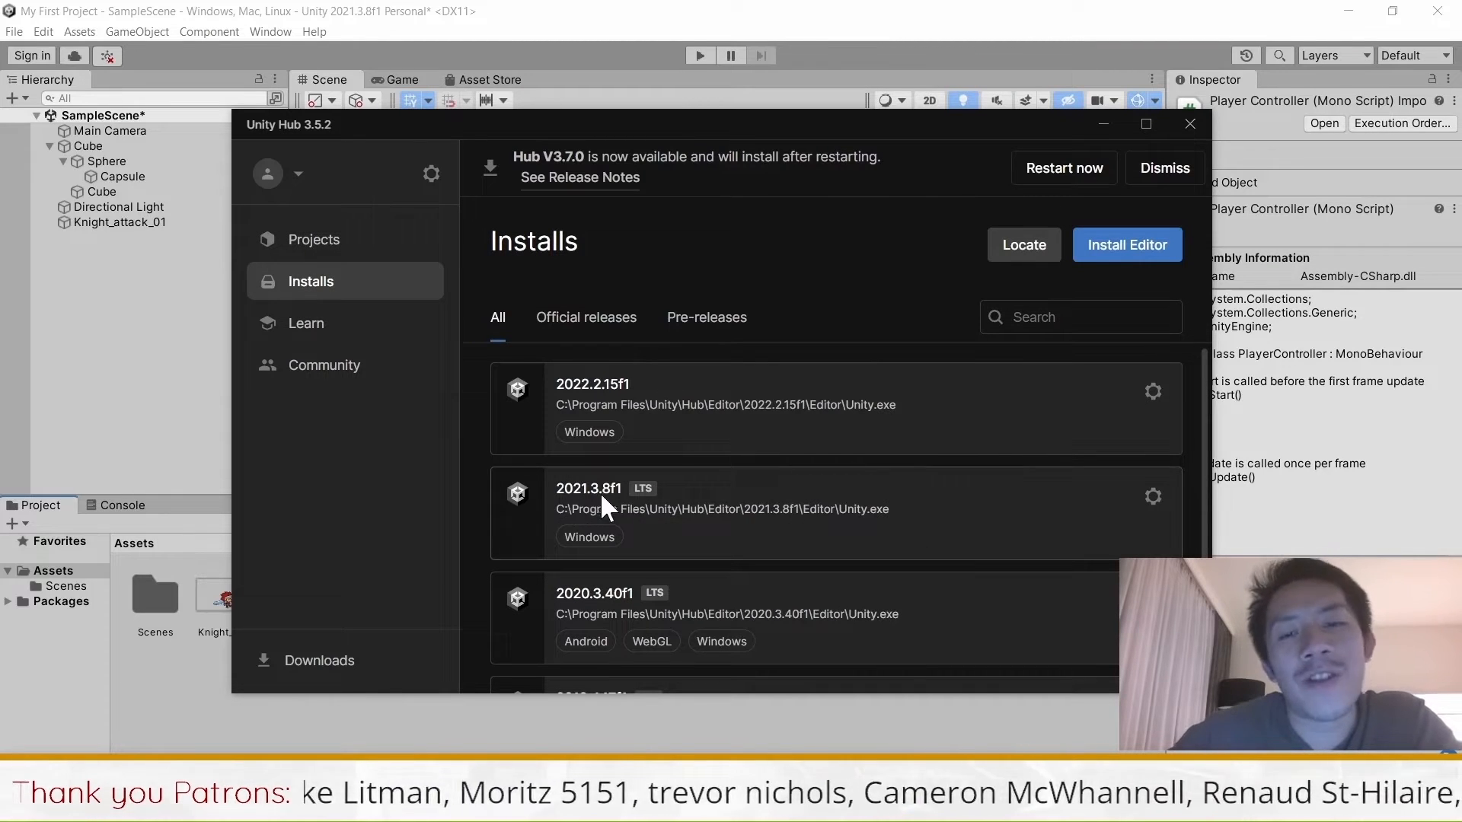
click(1153, 496)
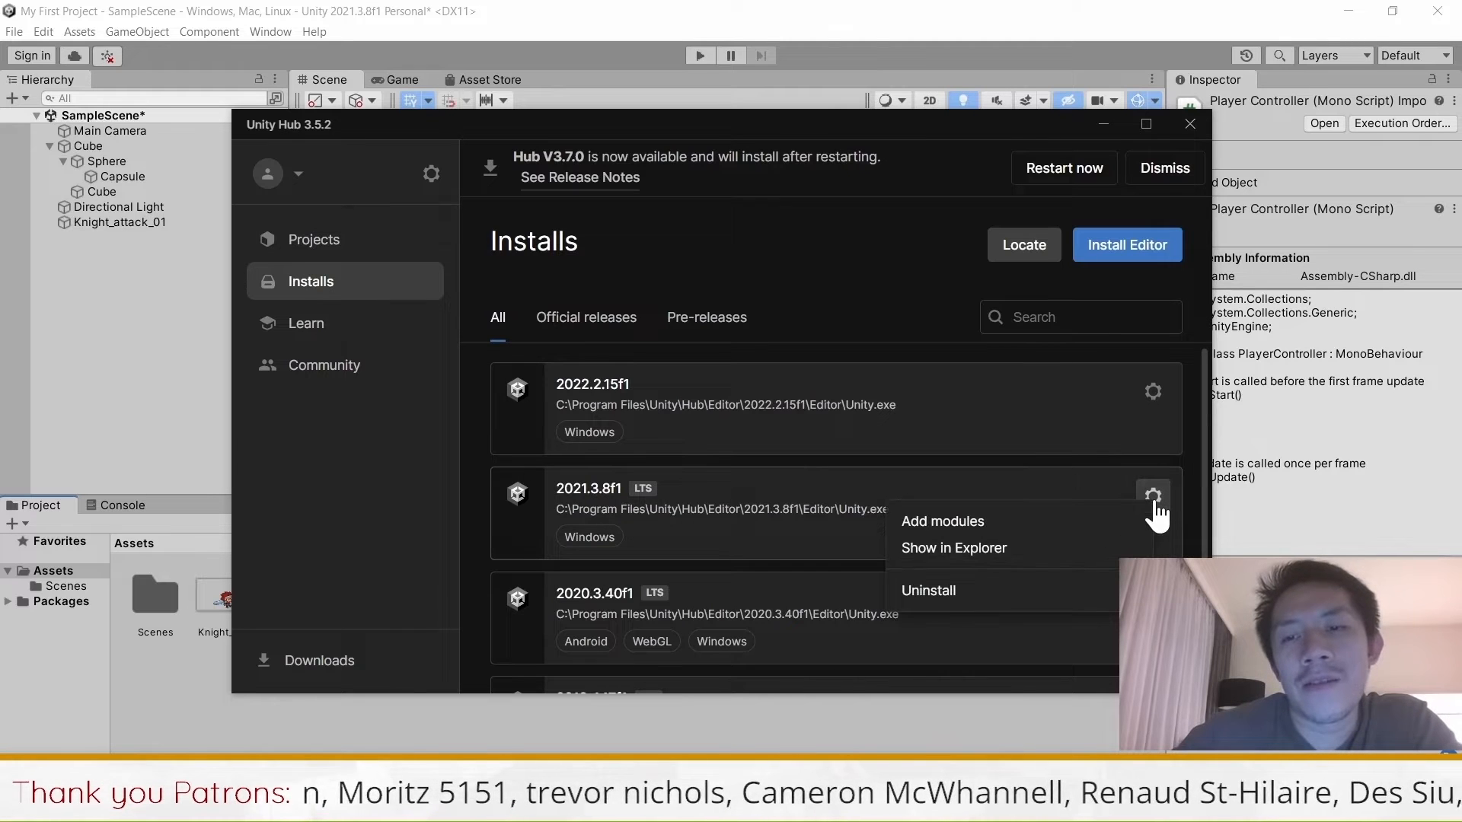
click(941, 520)
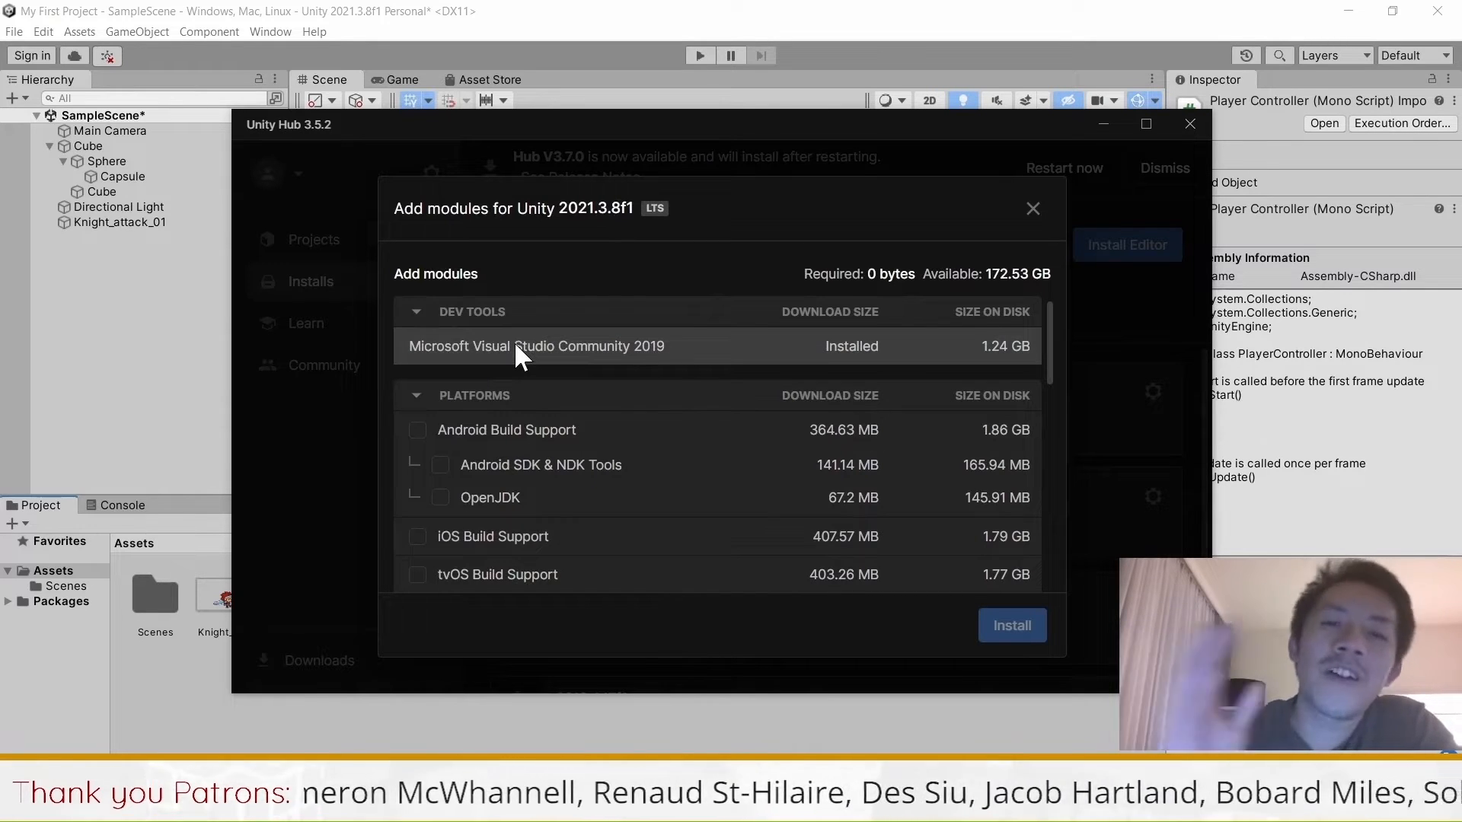
mouse_move(637, 294)
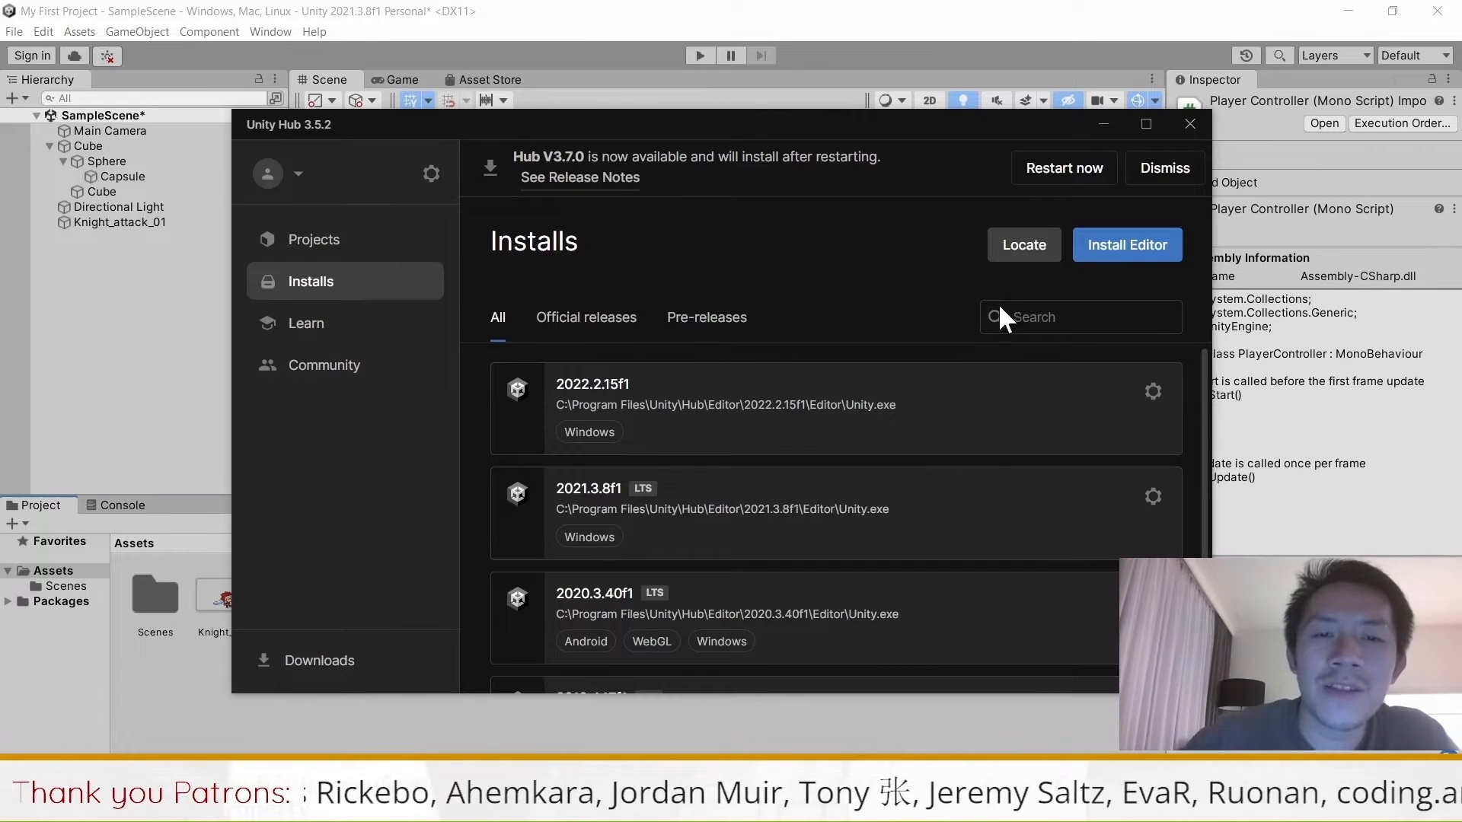
Check the 2022.2.15f1 editor's Add modules list, dismiss it, and close Unity Hub
click(1152, 497)
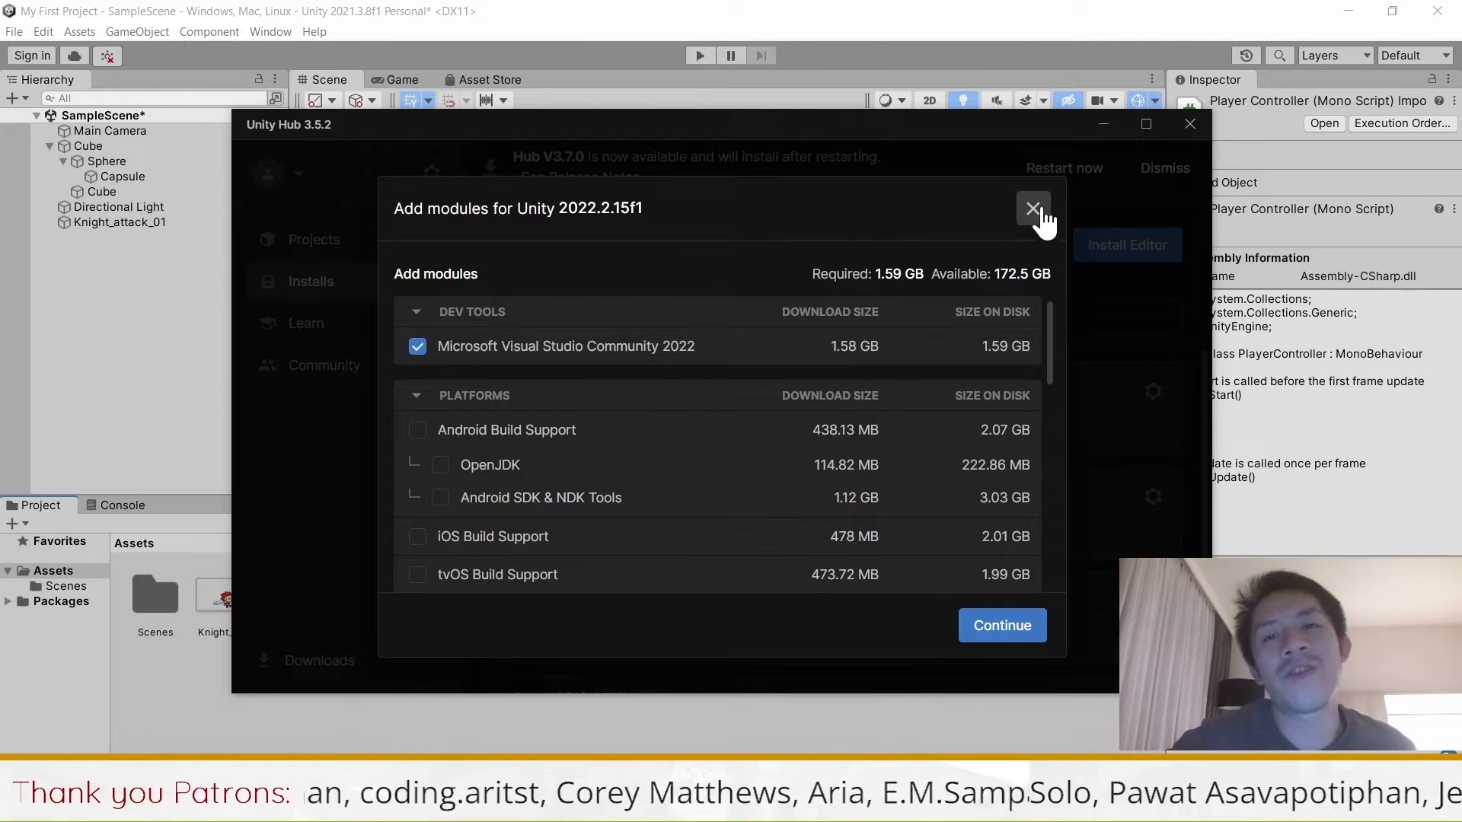
click(1032, 209)
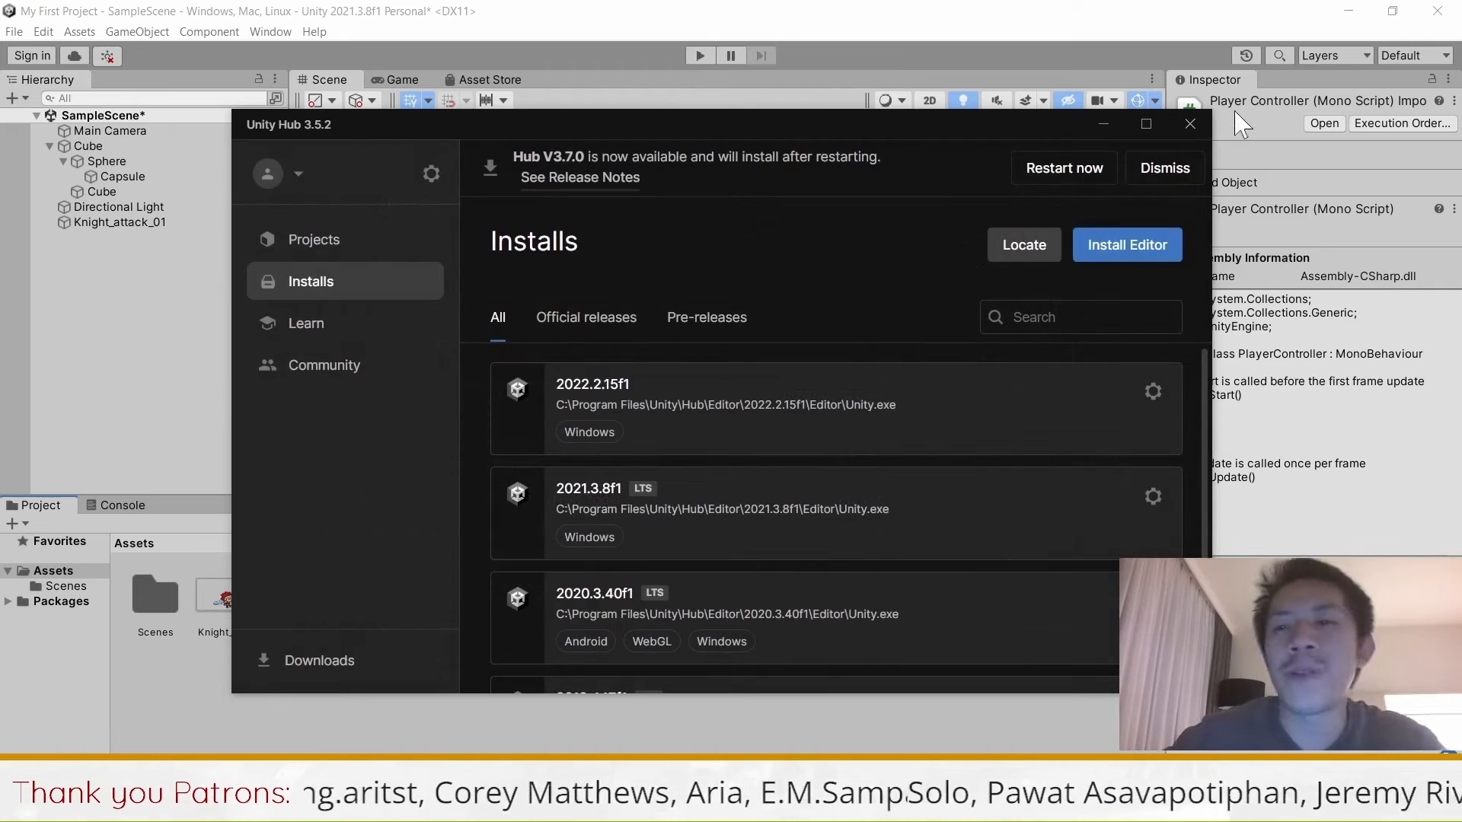
click(42, 31)
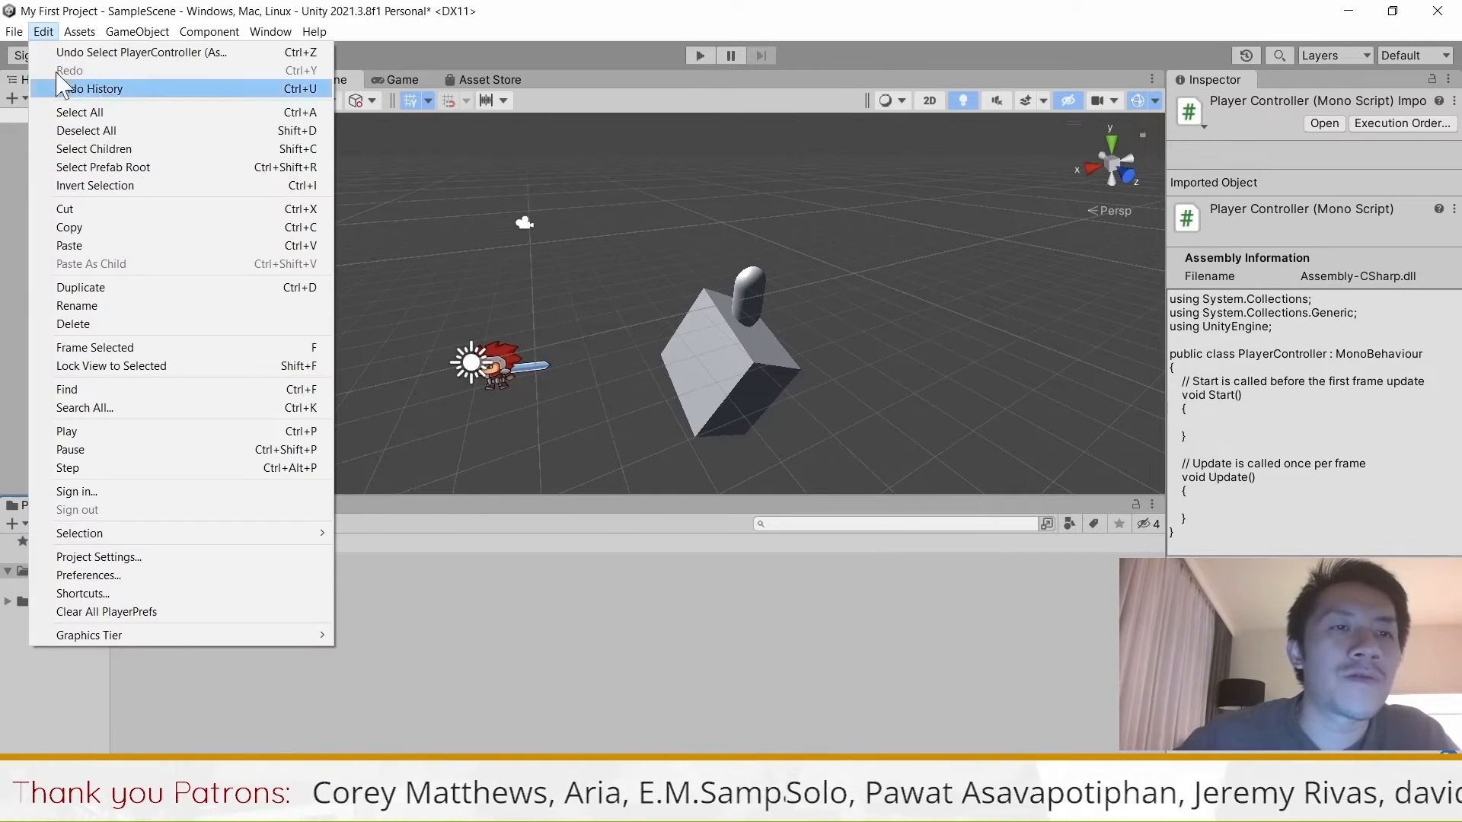
In Preferences > External Tools, choose Browse... for the External Script Editor
click(88, 576)
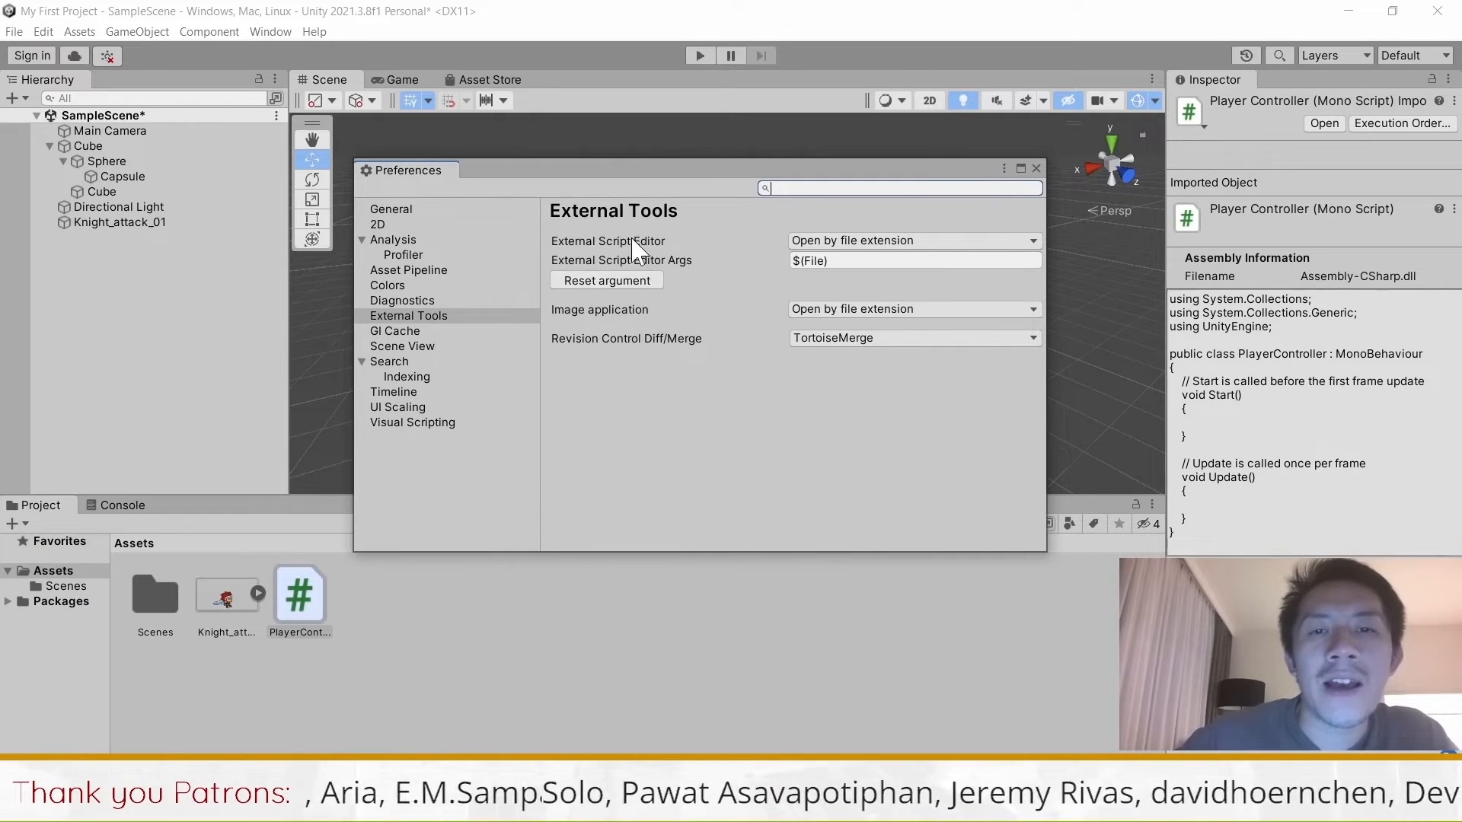
click(912, 240)
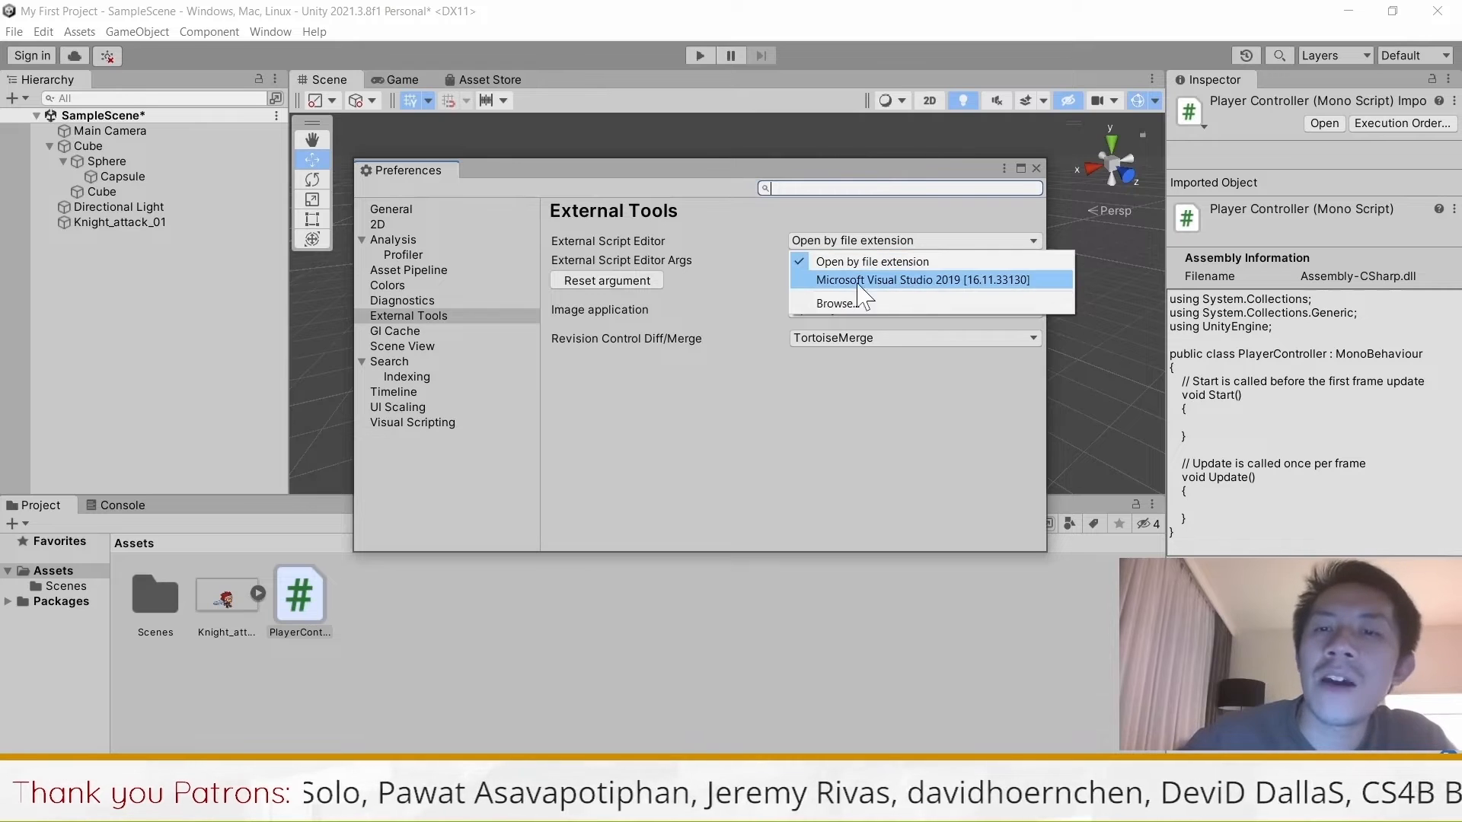
click(836, 303)
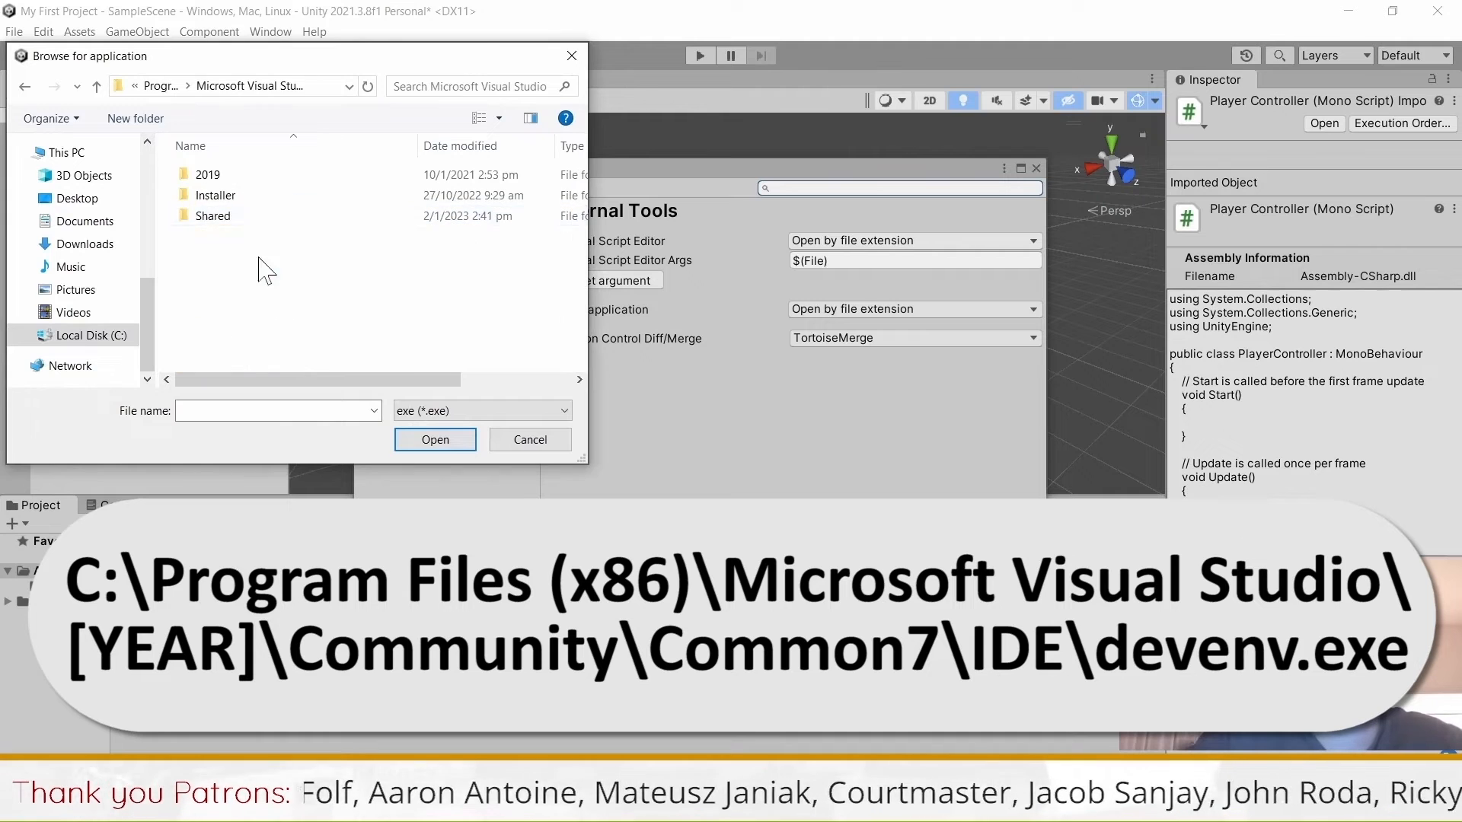
Select devenv.exe in 2019\Community\Common7\IDE as the external script editor
double_click(205, 173)
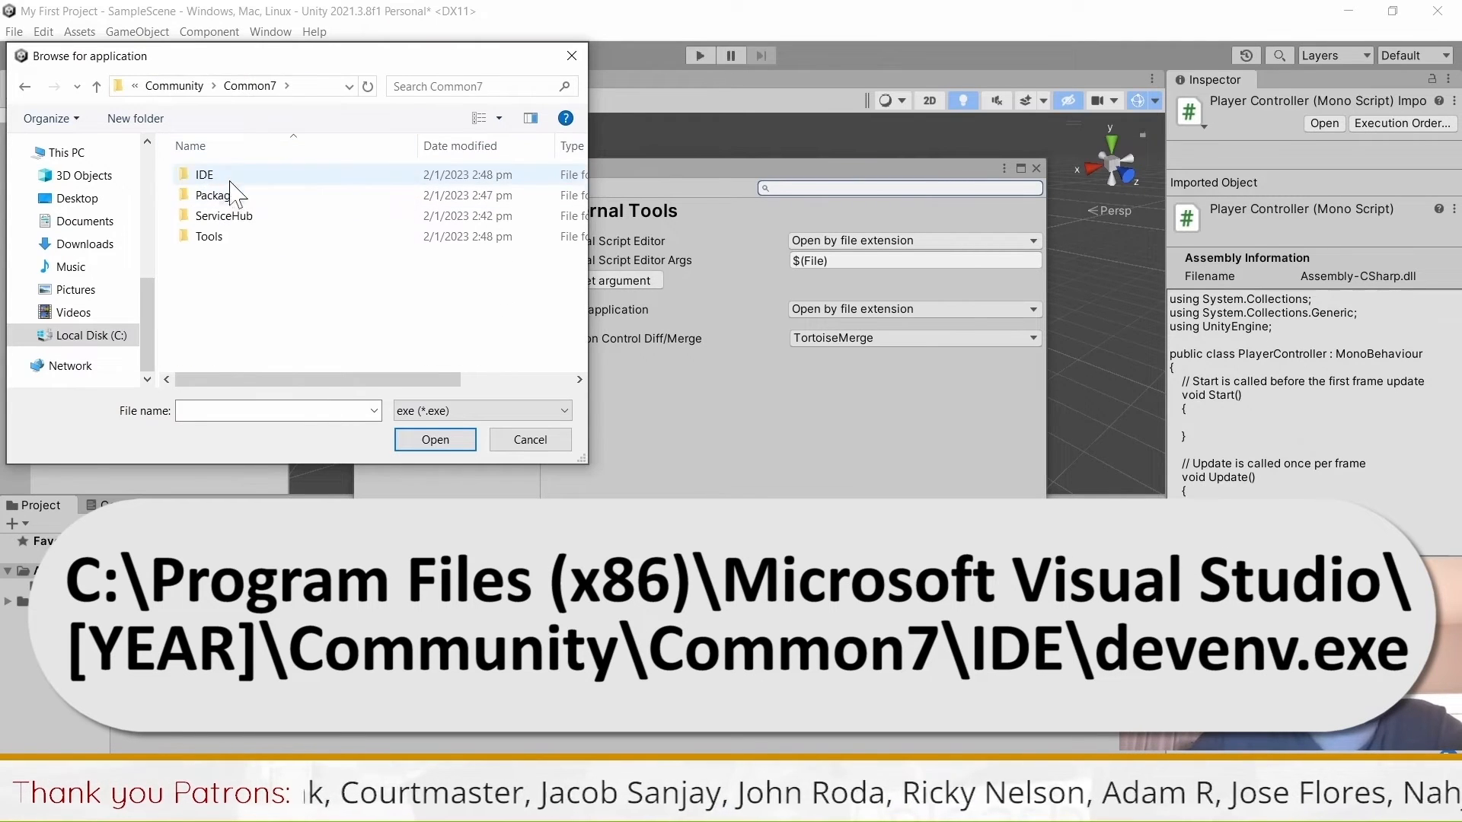
double_click(204, 174)
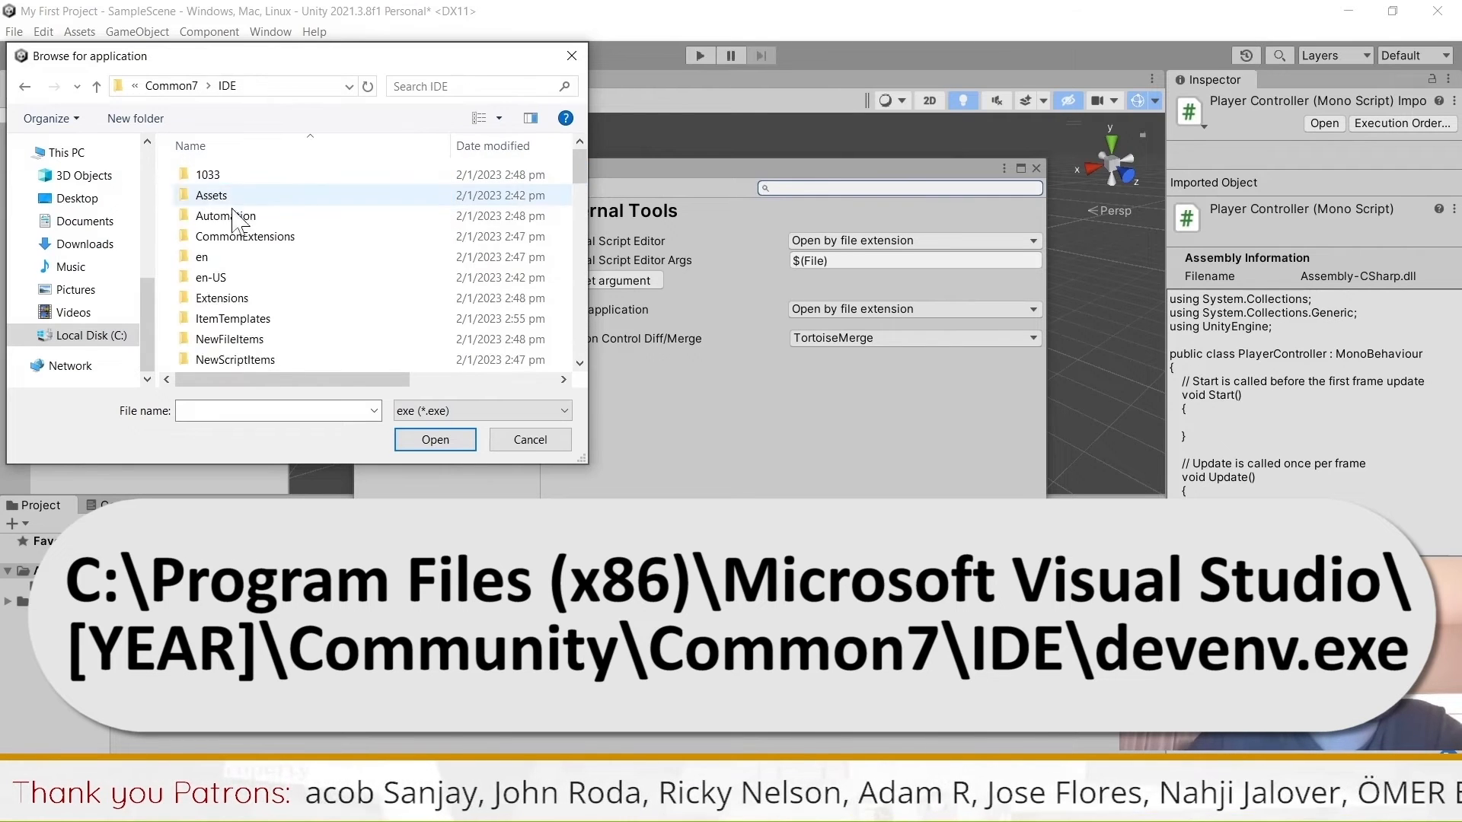
click(224, 293)
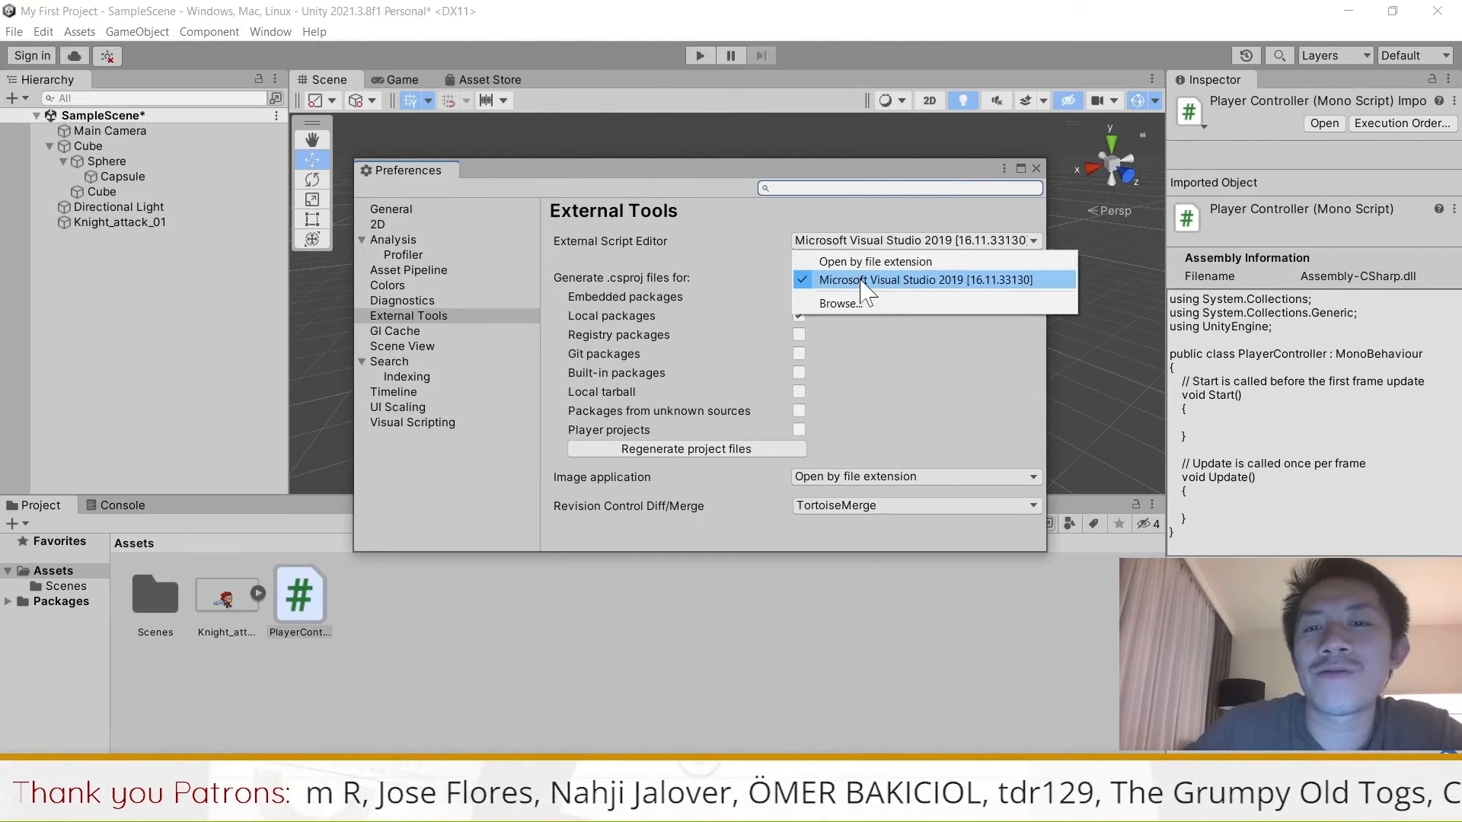
mouse_move(776, 261)
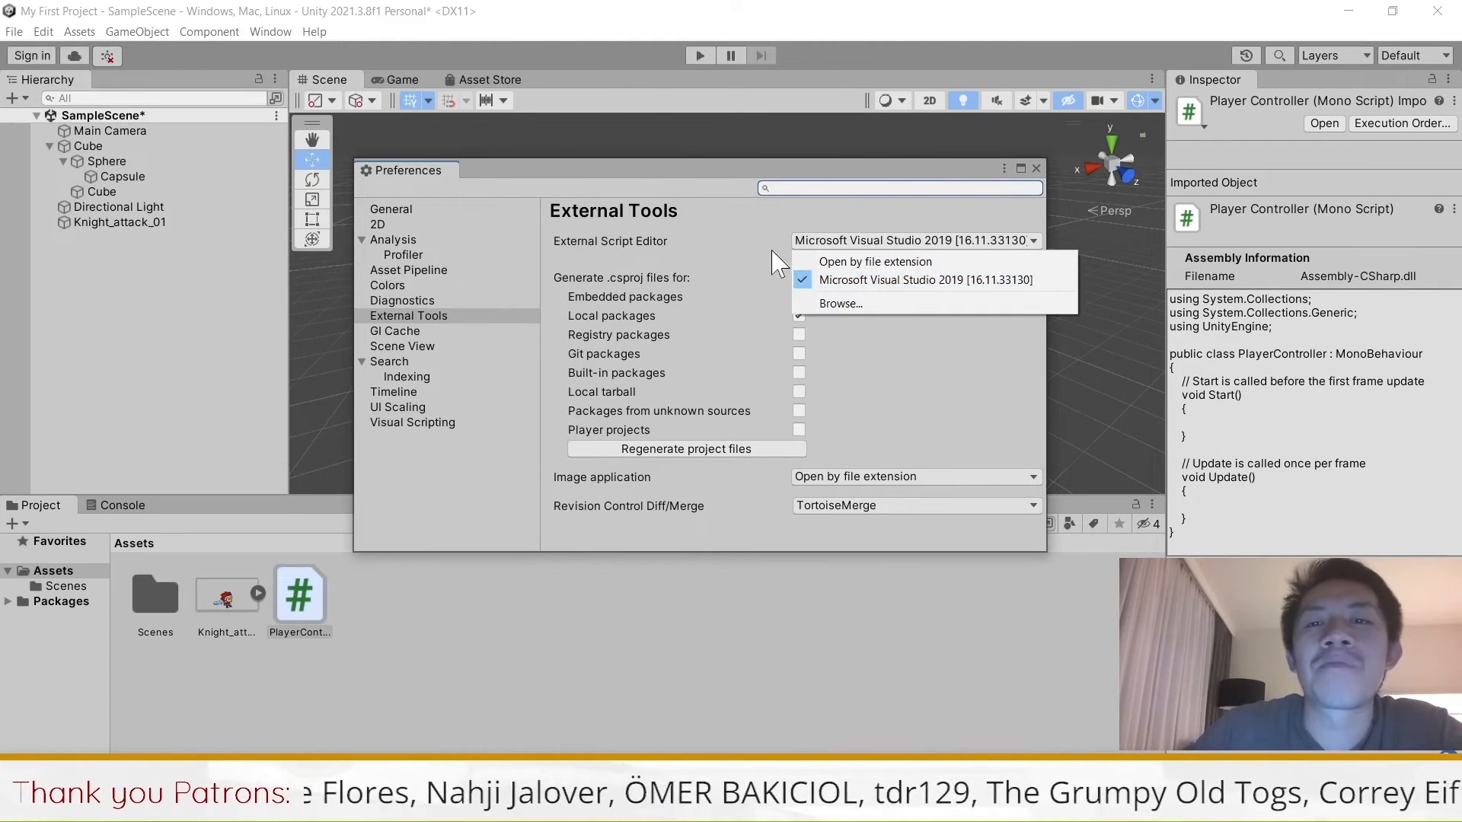
Dismiss the External Script Editor choices so PlayerController can open in Visual Studio
click(1035, 169)
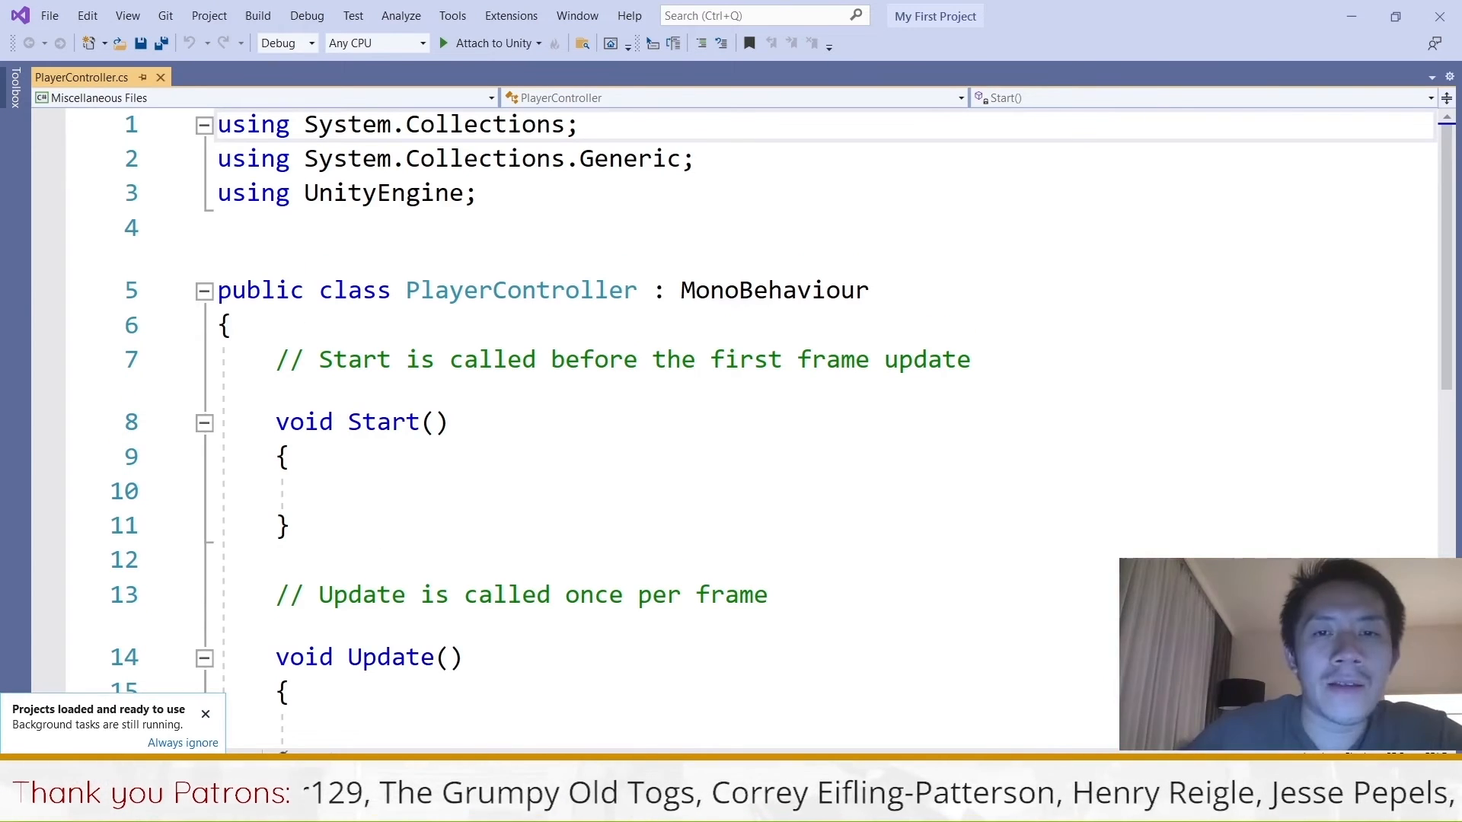
Inside Start() begin typing 'BoxCollid', bringing up BoxCollider autocomplete suggestions
double_click(773, 289)
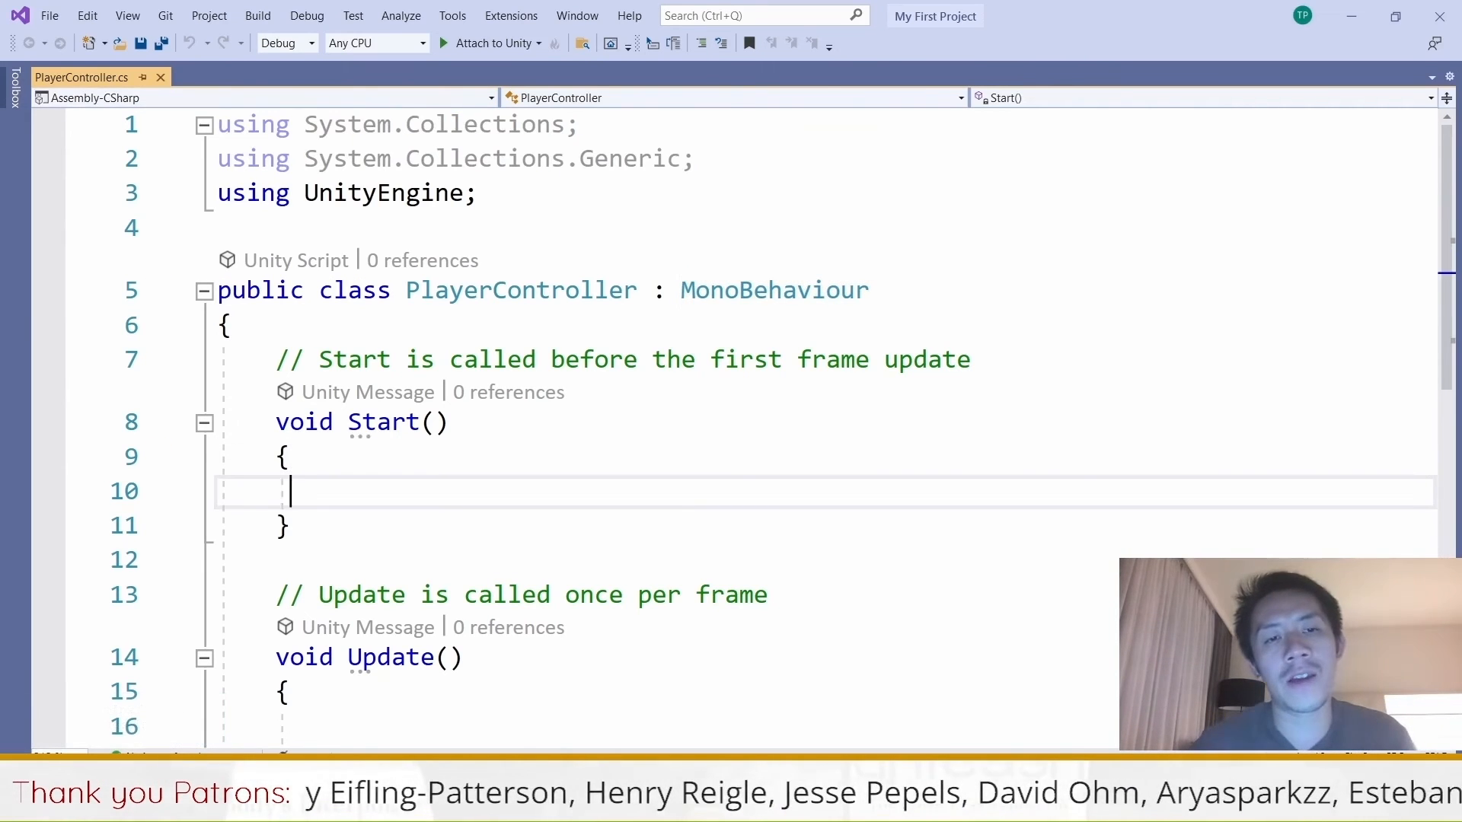
key(enter)
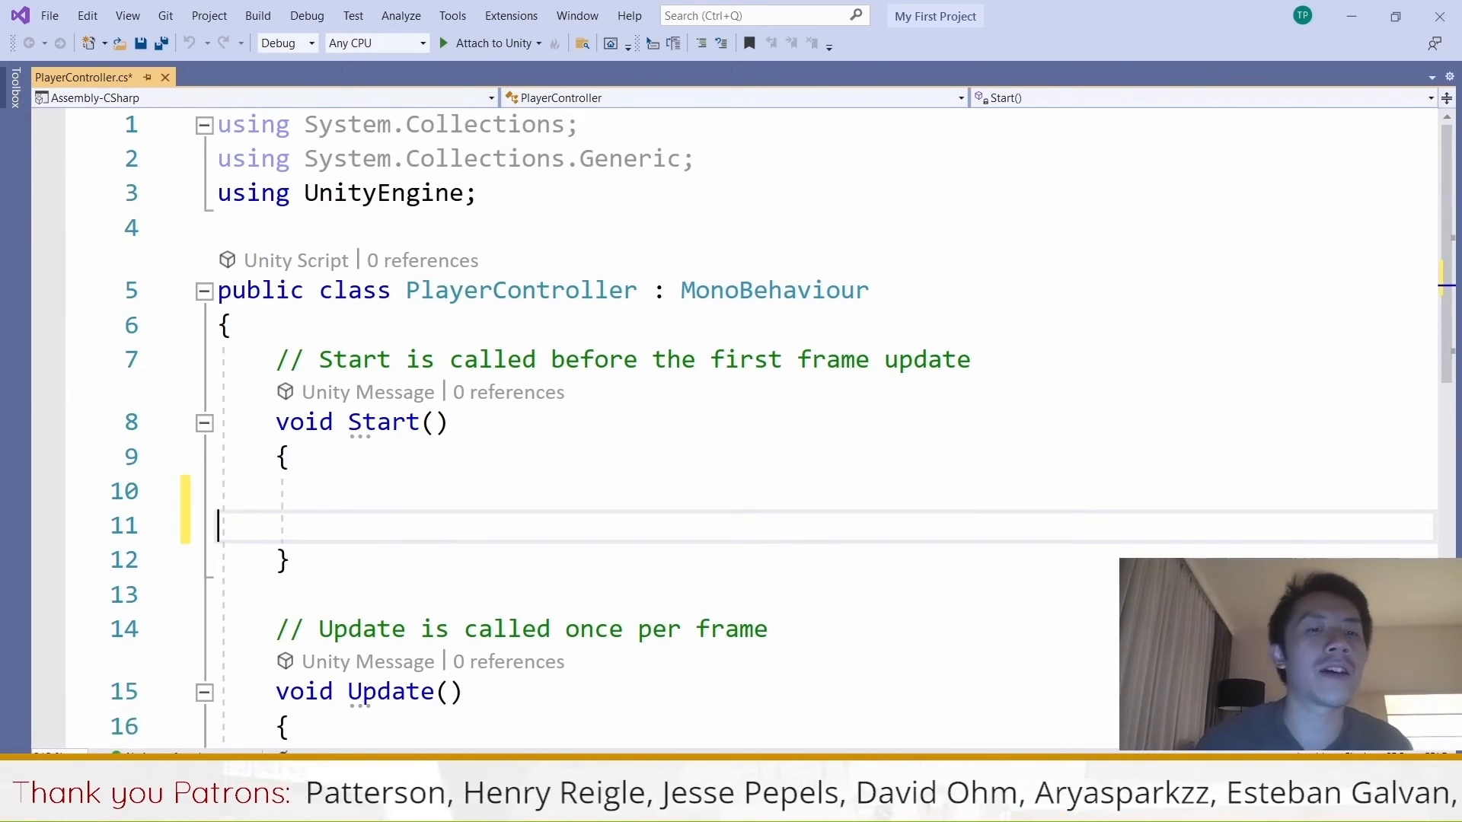
key(Backspace)
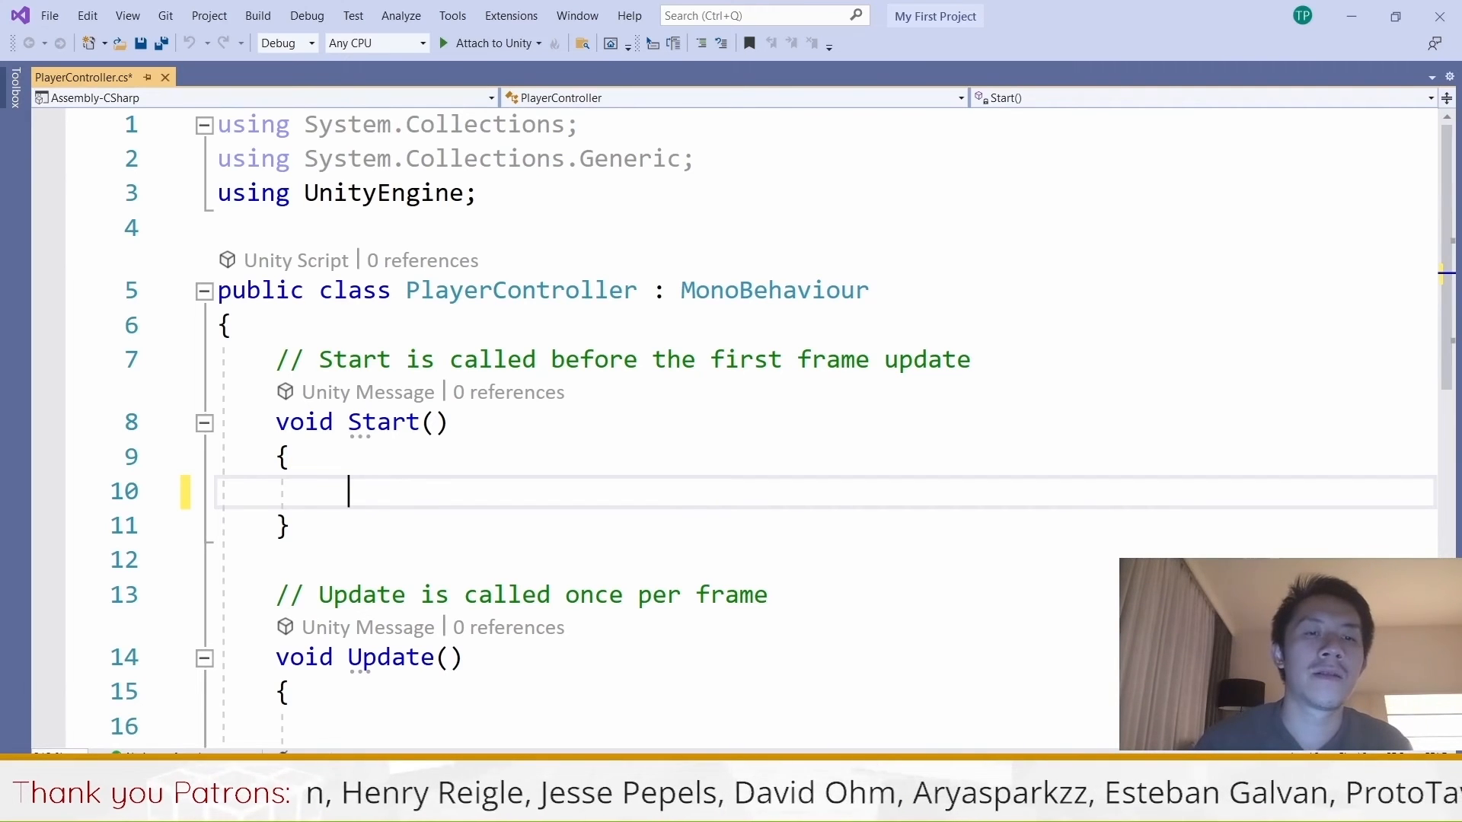
text(BoxCollid)
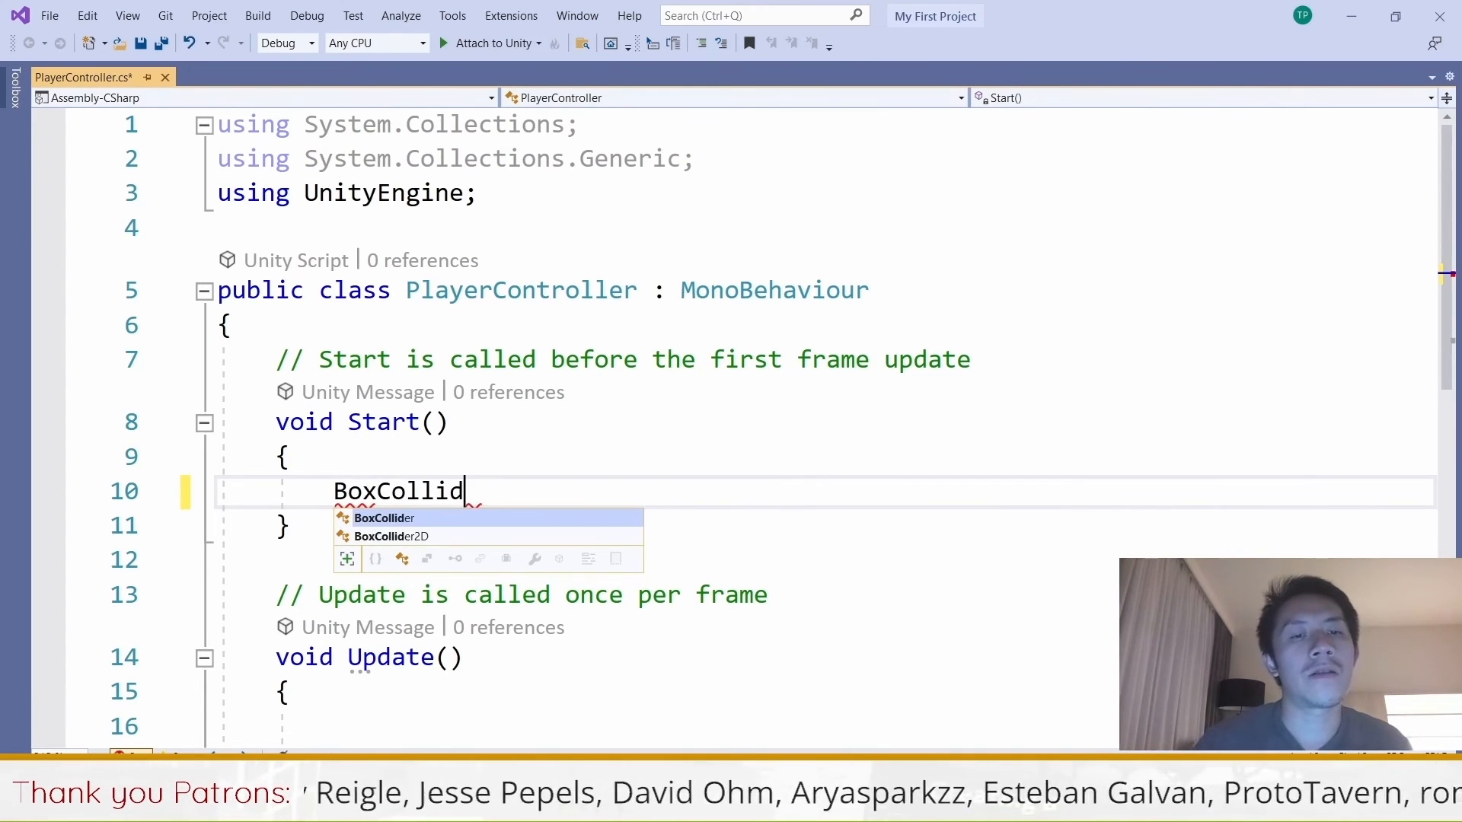